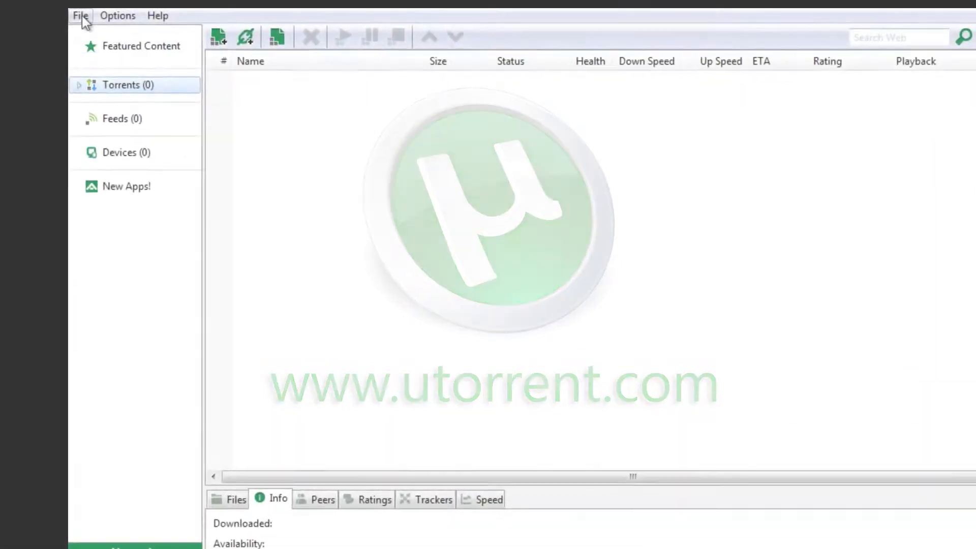
Start a new torrent via File > Create New Torrent
left_click(79, 15)
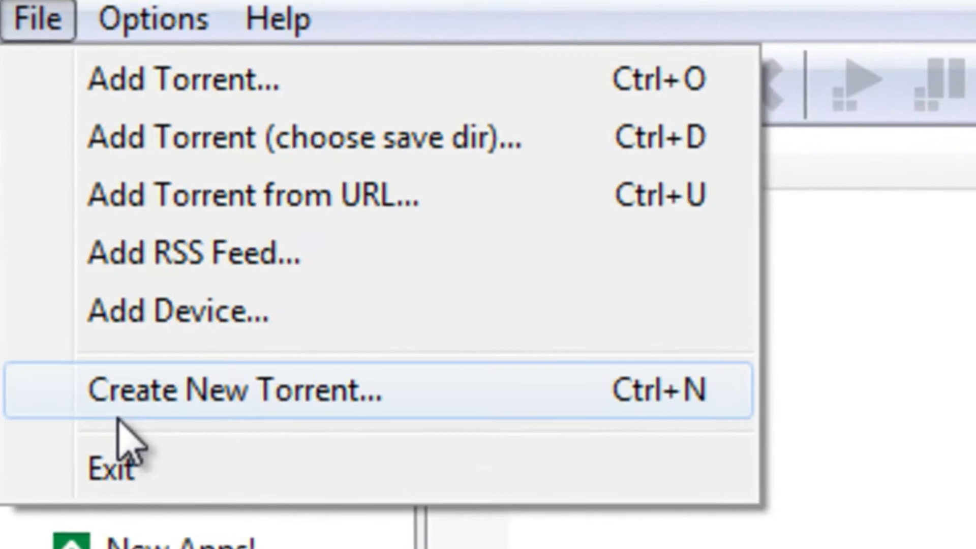
left_click(239, 390)
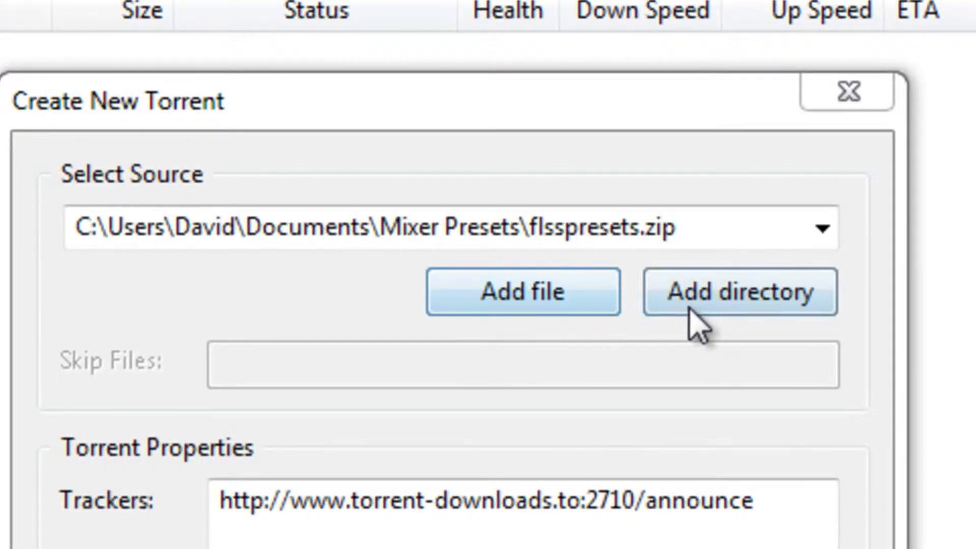
Choose flsspresets.zip as the source with the torrent-downloads.to announce URL as tracker
left_click(739, 292)
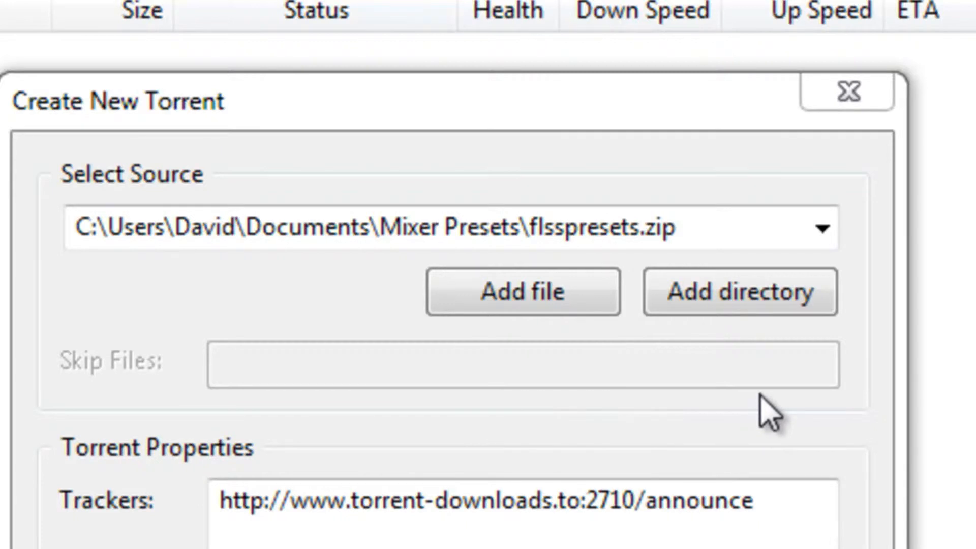
scroll("down", 3)
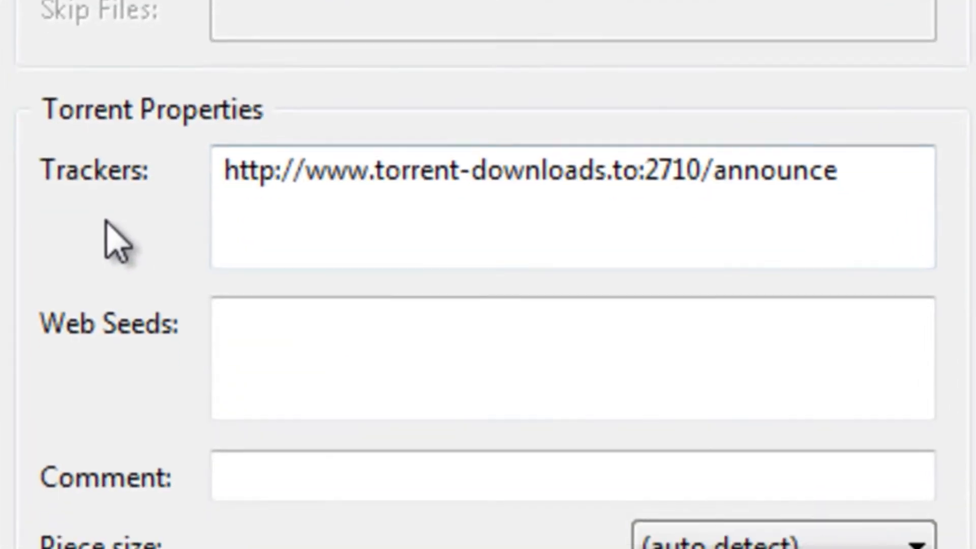
scroll("down", 3)
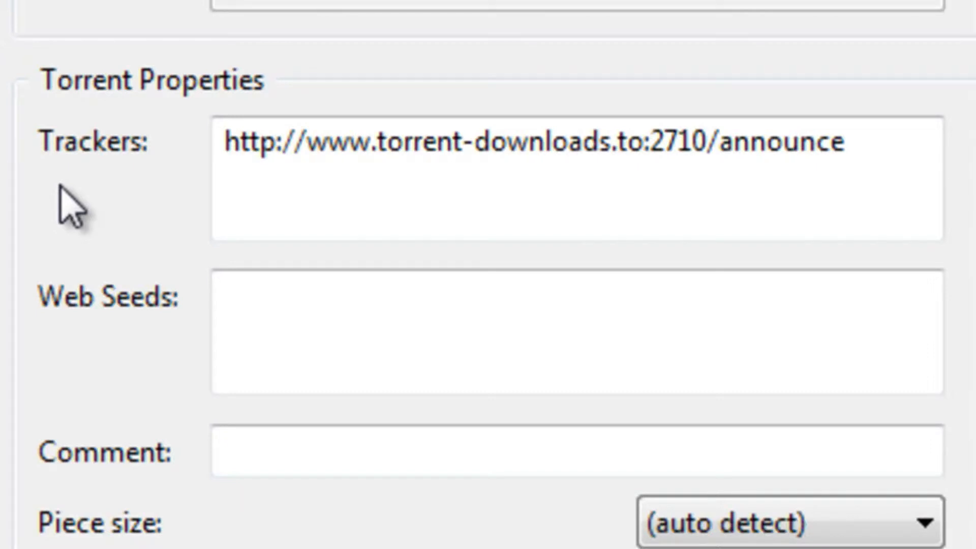
mouse_move(68, 224)
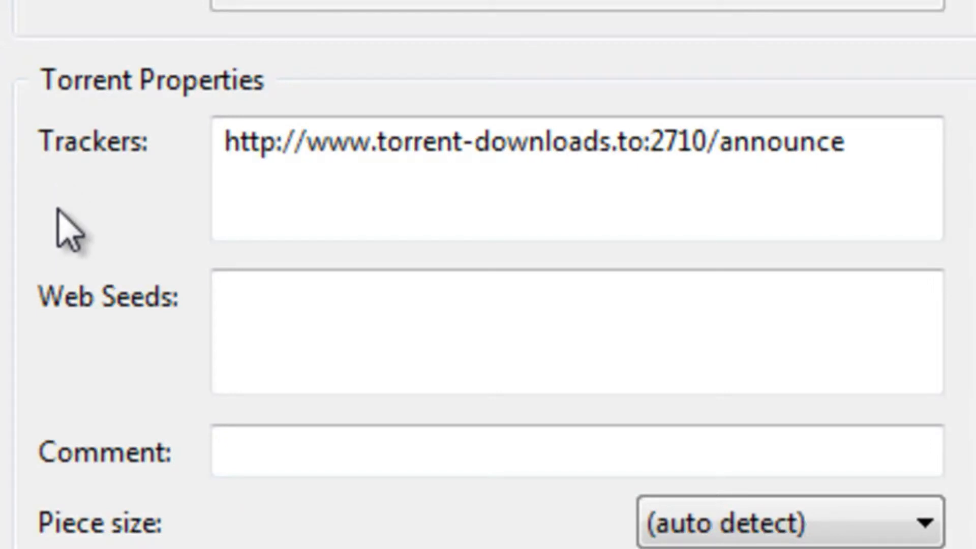
scroll("down", 3)
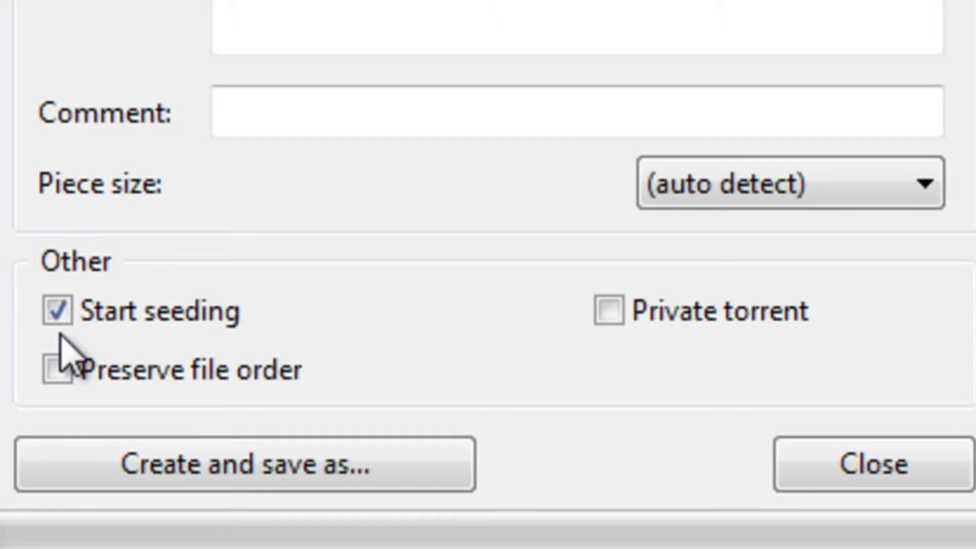
mouse_move(622, 357)
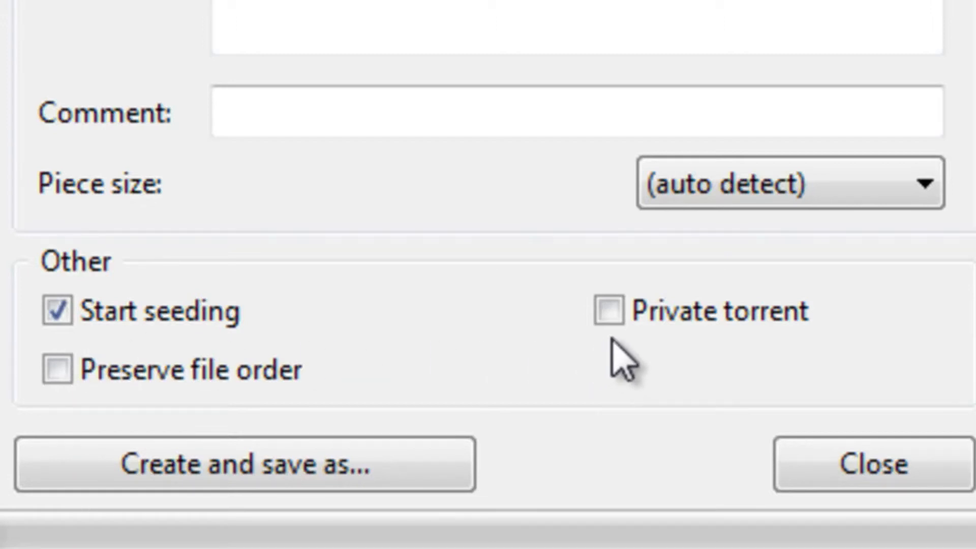